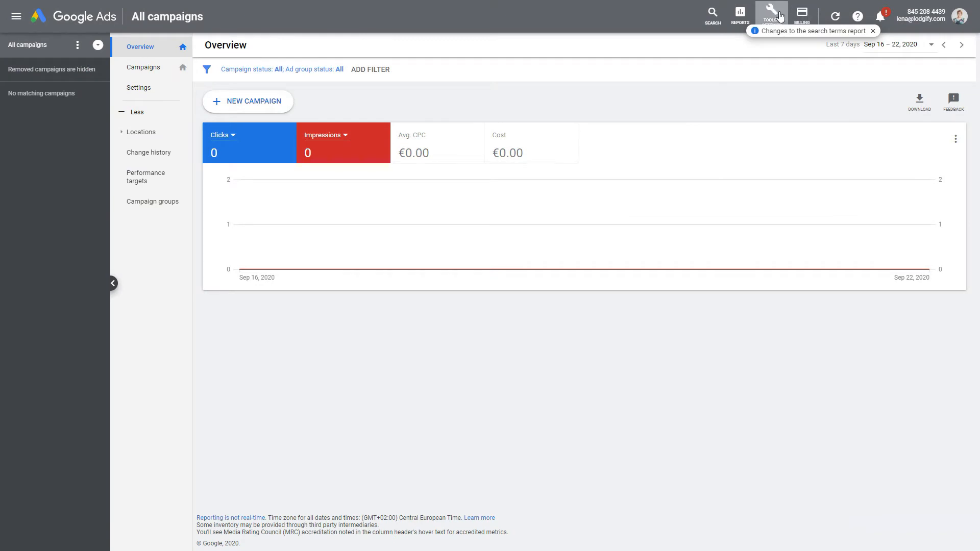
Go to the Conversions page from Tools & Settings under Measurement.
{"action": "left_click", "coordinate": [772, 14]}
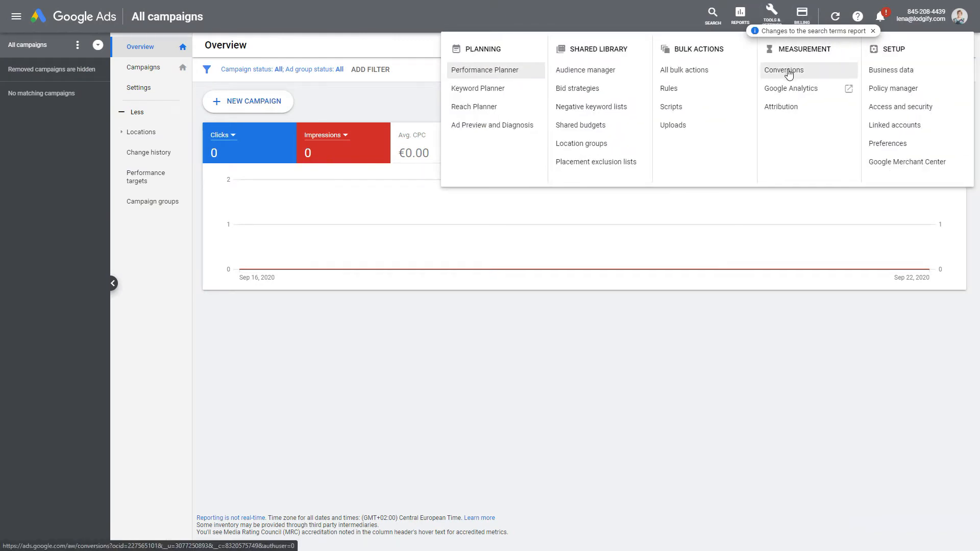
{"action": "left_click", "coordinate": [783, 70]}
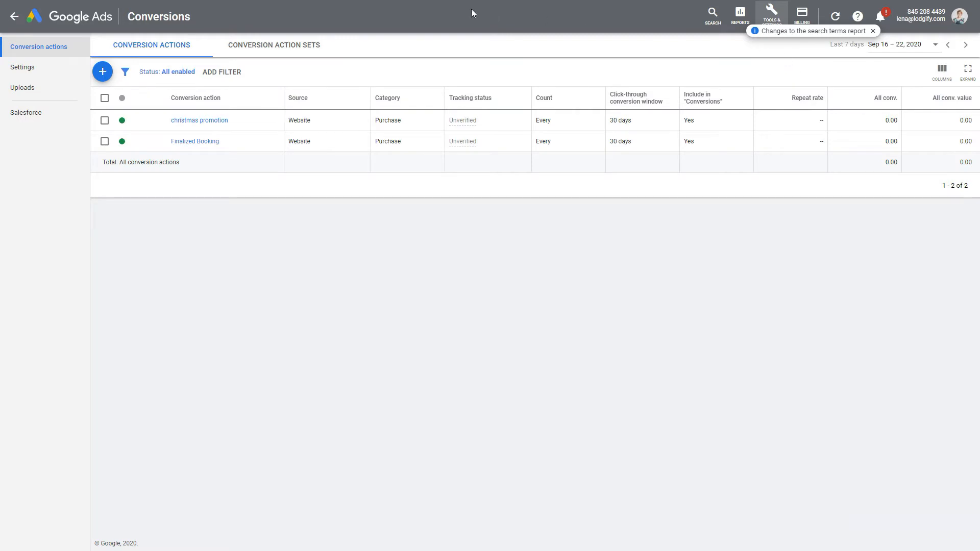
Create a website conversion in the Purchase category named Booking with no value assigned.
{"action": "left_click", "coordinate": [102, 71]}
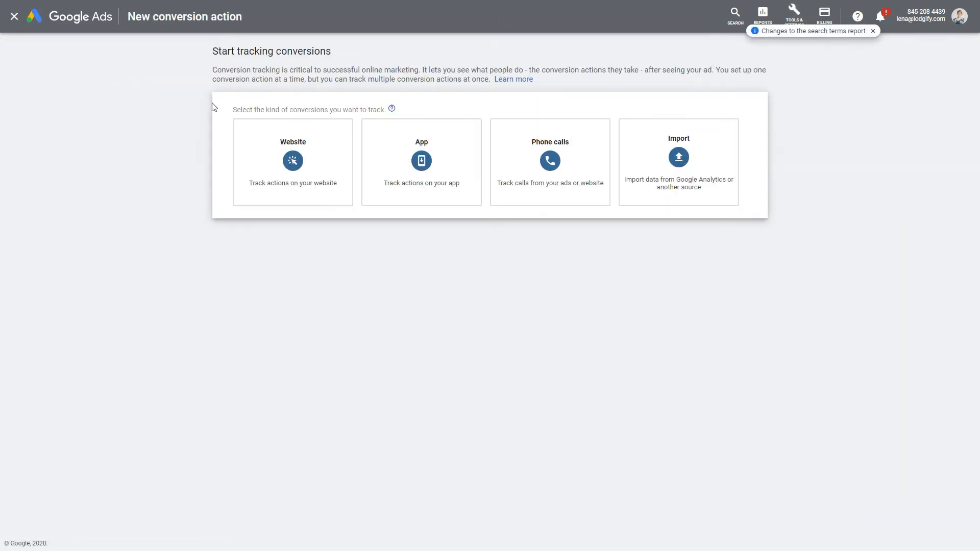
{"action": "left_click", "coordinate": [293, 162]}
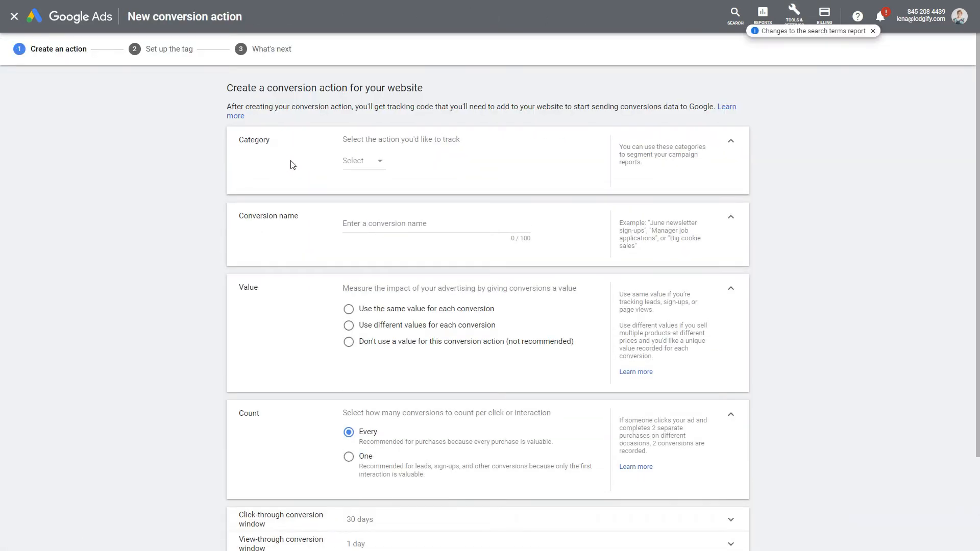
{"action": "left_click", "coordinate": [362, 160]}
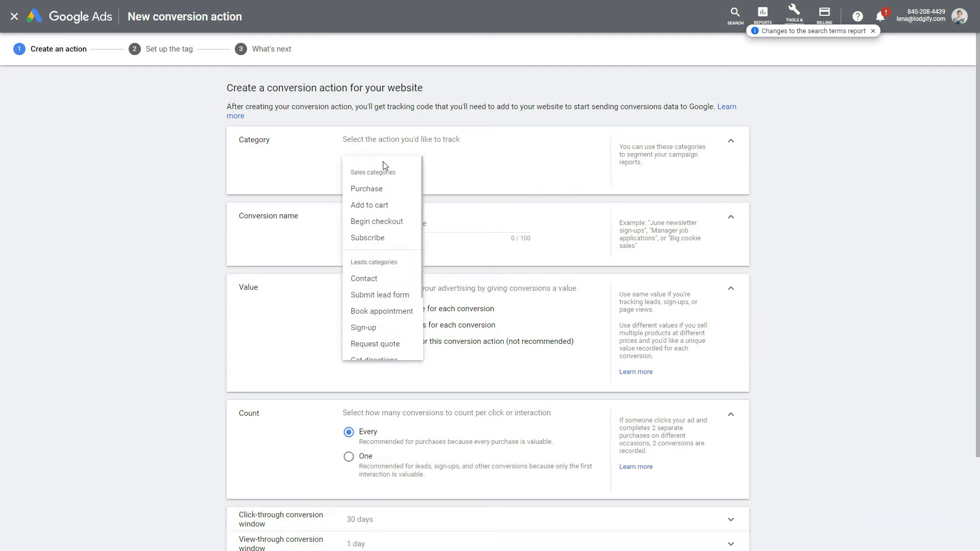
{"action": "left_click", "coordinate": [366, 189]}
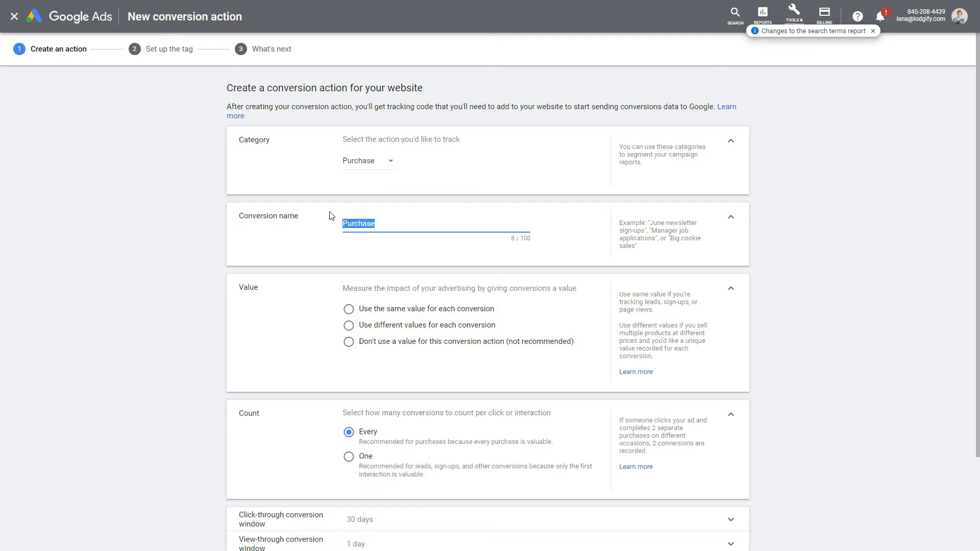
{"action": "type", "text": "Booking"}
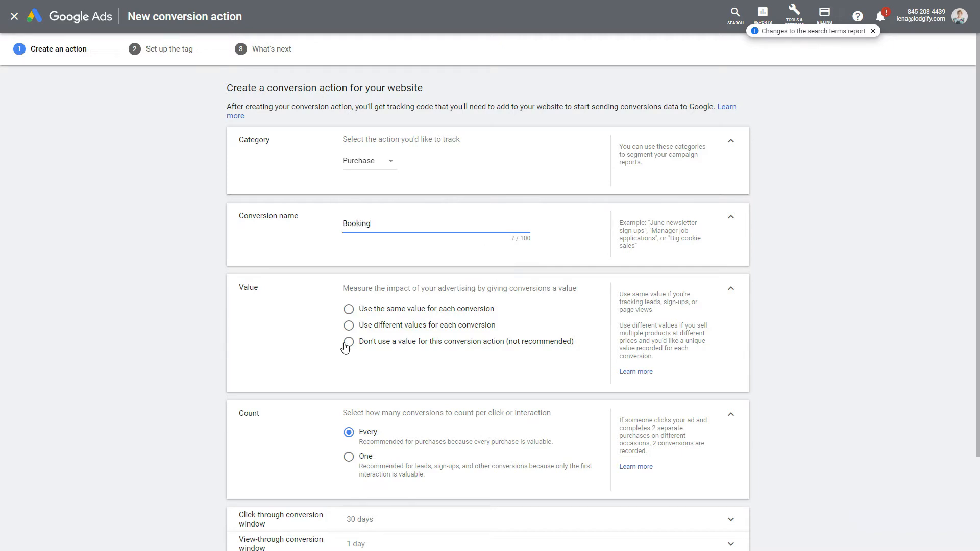
{"action": "left_click", "coordinate": [348, 341]}
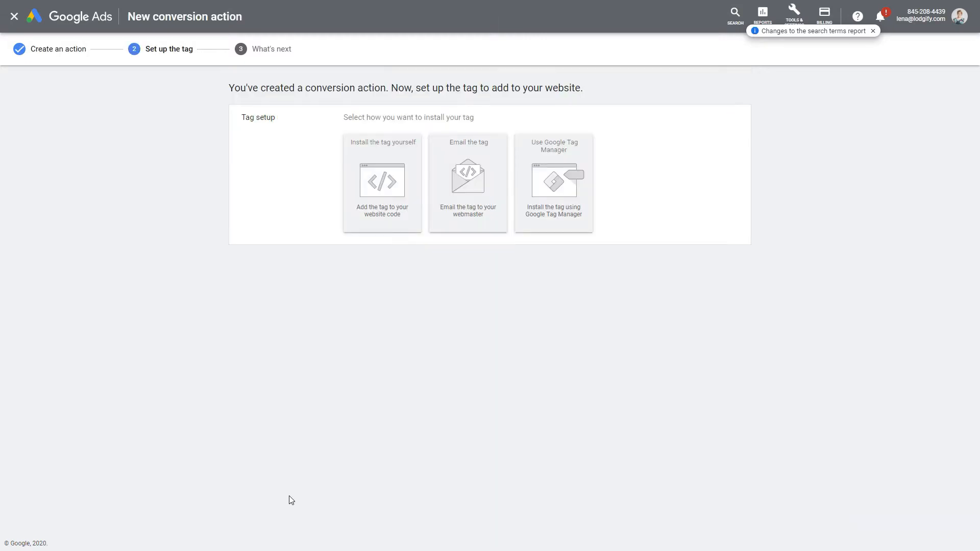
{"action": "mouse_move", "coordinate": [391, 199]}
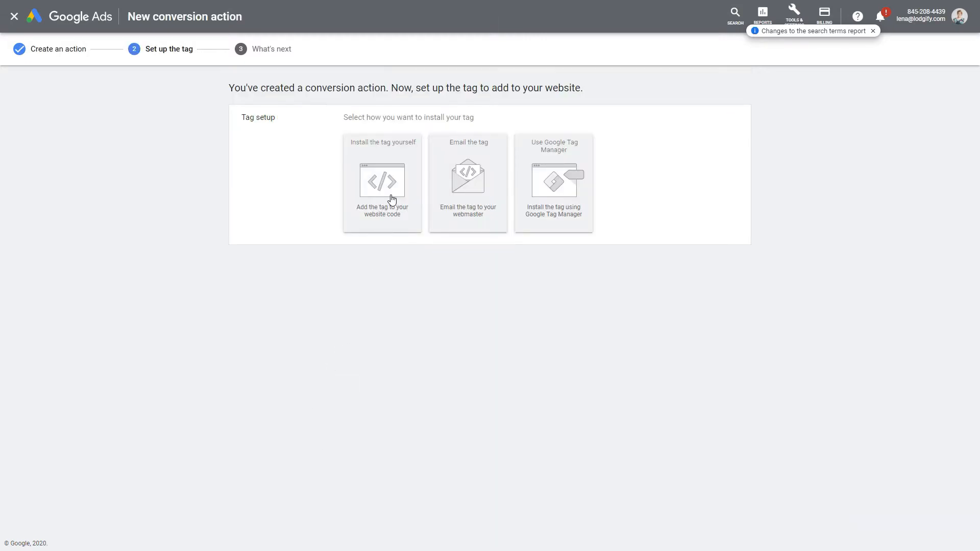
Choose to install the Booking tag yourself to reveal the global site tag code.
{"action": "left_click", "coordinate": [382, 182]}
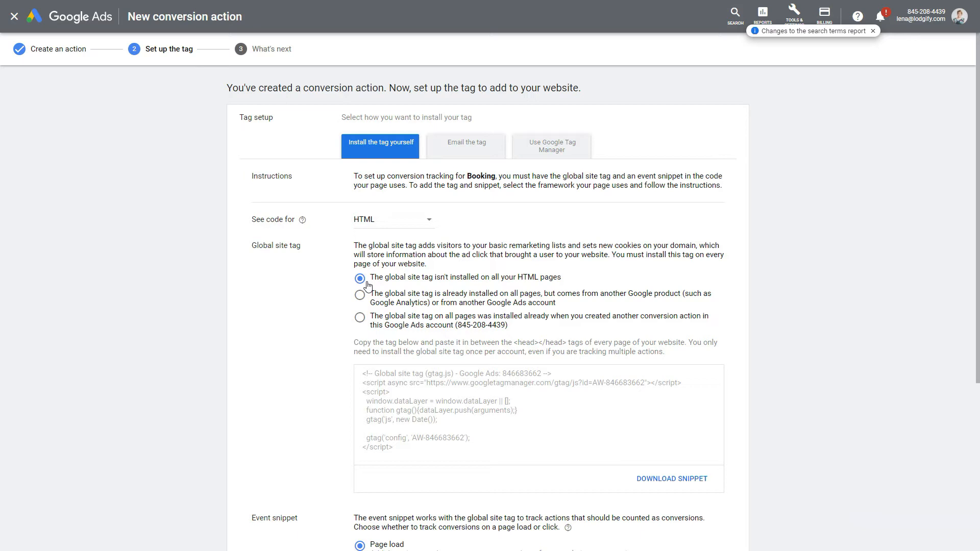
{"action": "mouse_move", "coordinate": [445, 279]}
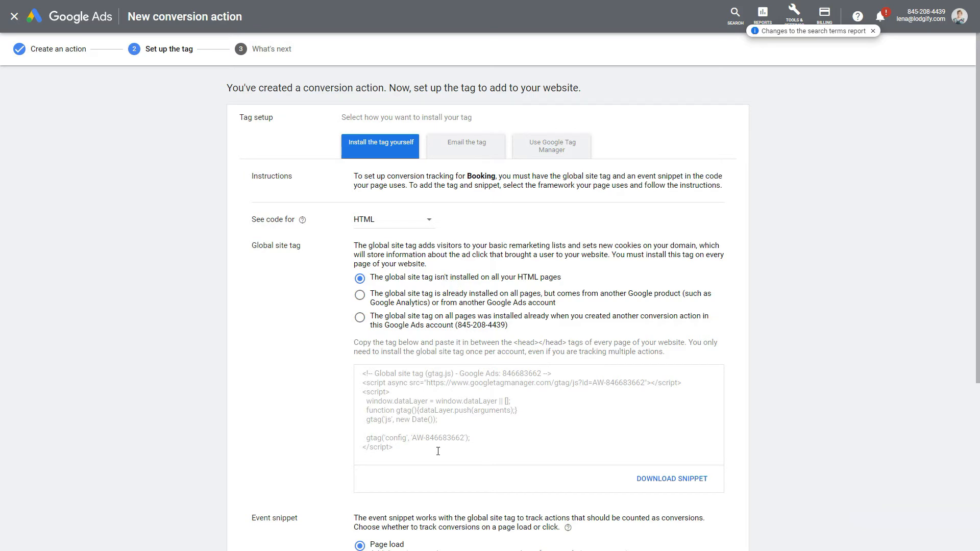
{"action": "mouse_move", "coordinate": [398, 440]}
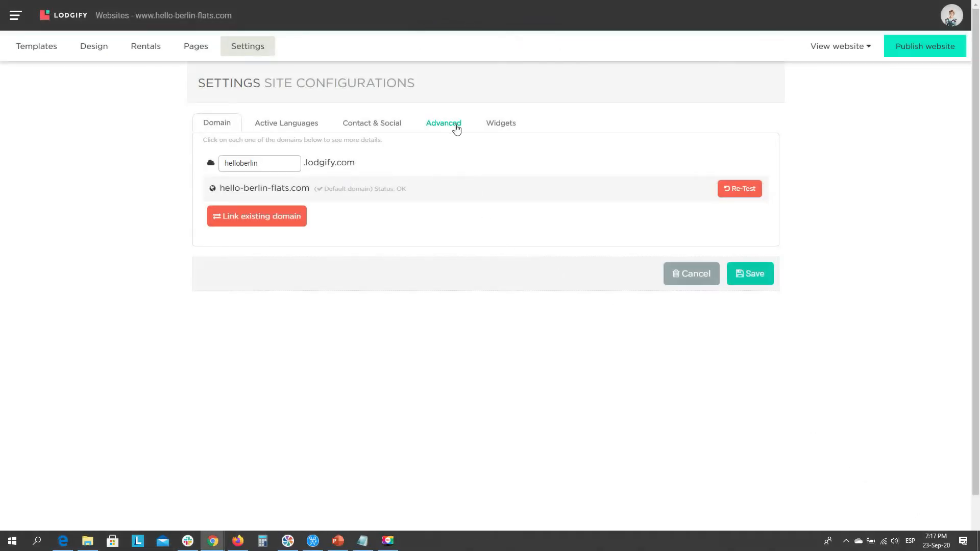
Paste the global site tag into the Header - Custom HTML box in Lodgify's Advanced settings.
{"action": "left_click", "coordinate": [443, 123]}
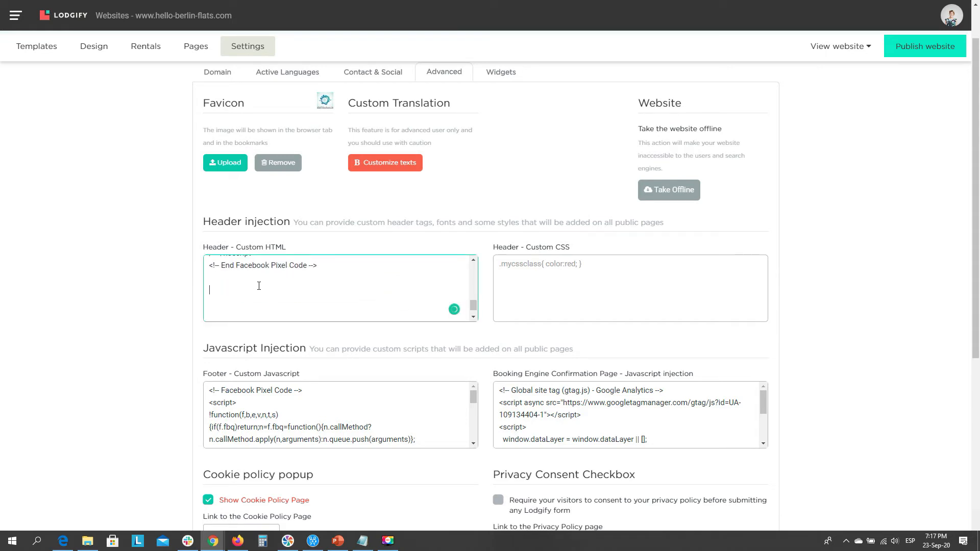
{"action": "scroll", "scroll_direction": "down", "scroll_amount": 3}
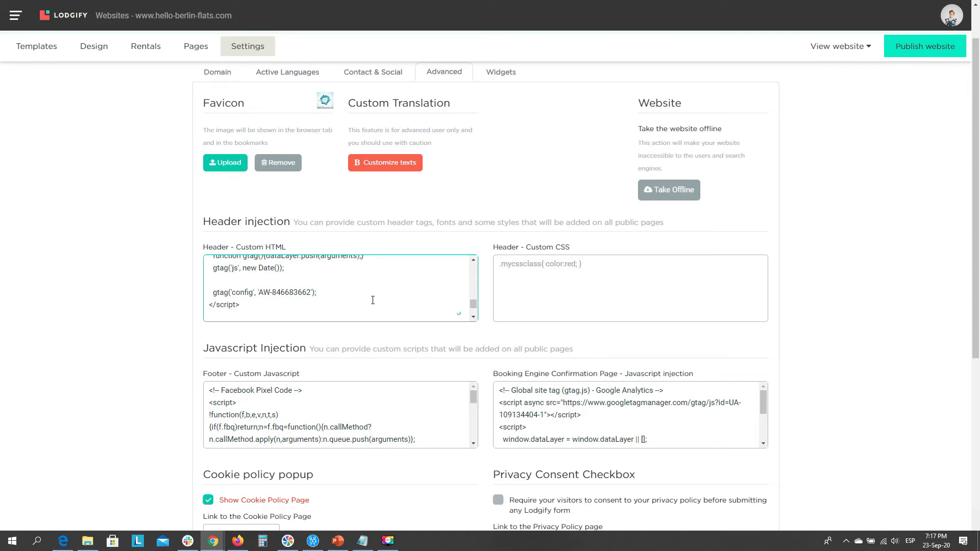
{"action": "scroll", "scroll_direction": "down", "scroll_amount": 3}
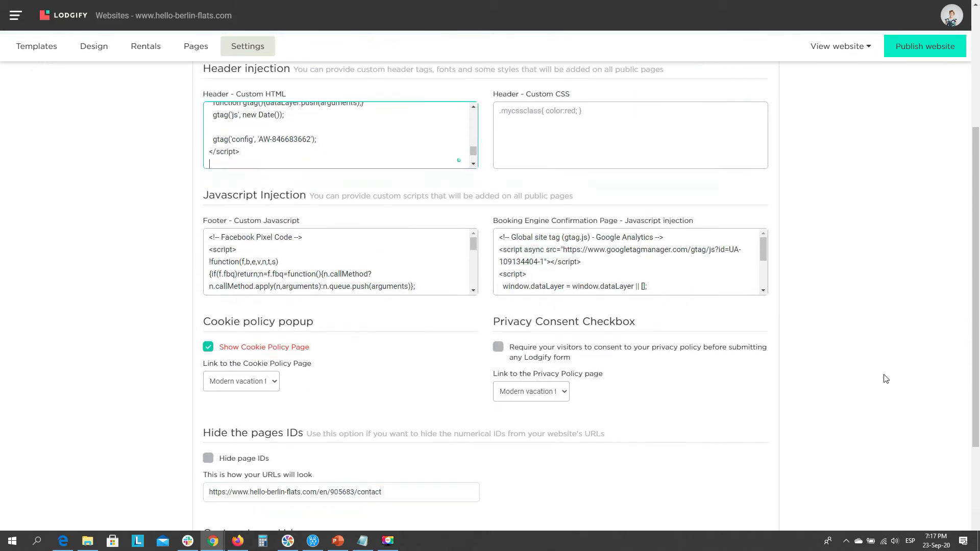
{"action": "scroll", "scroll_direction": "down", "scroll_amount": 3}
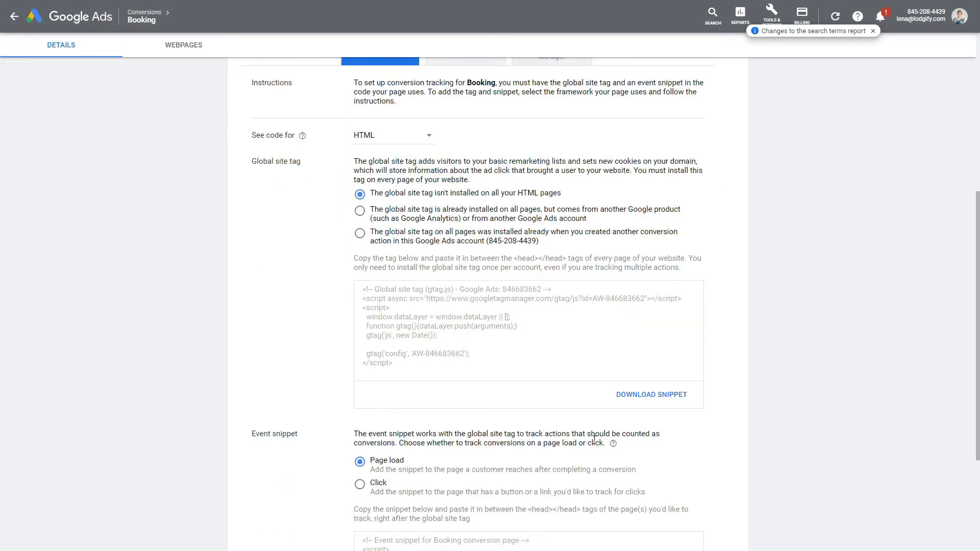
Copy the Booking event snippet code from the conversion details.
{"action": "scroll", "scroll_direction": "down", "scroll_amount": 3}
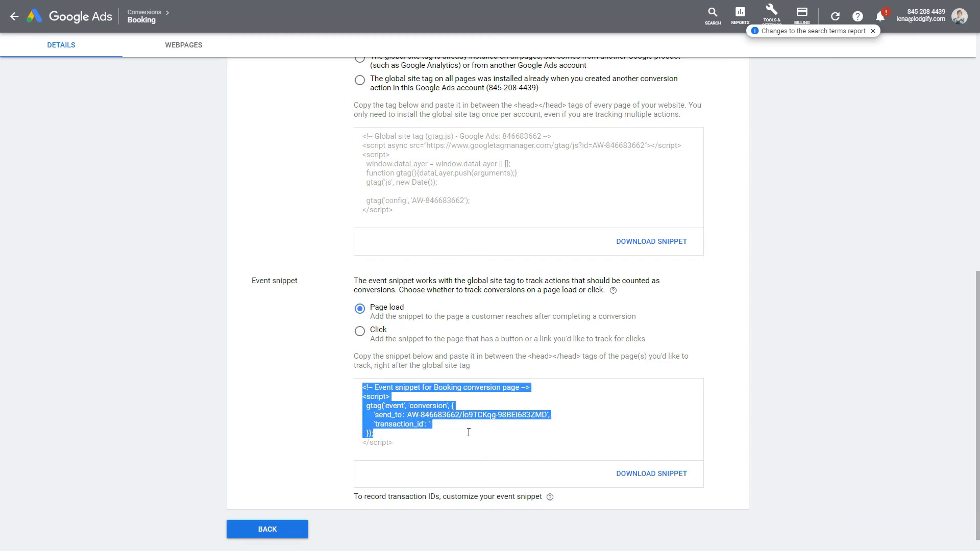
{"action": "right_click", "coordinate": [440, 434]}
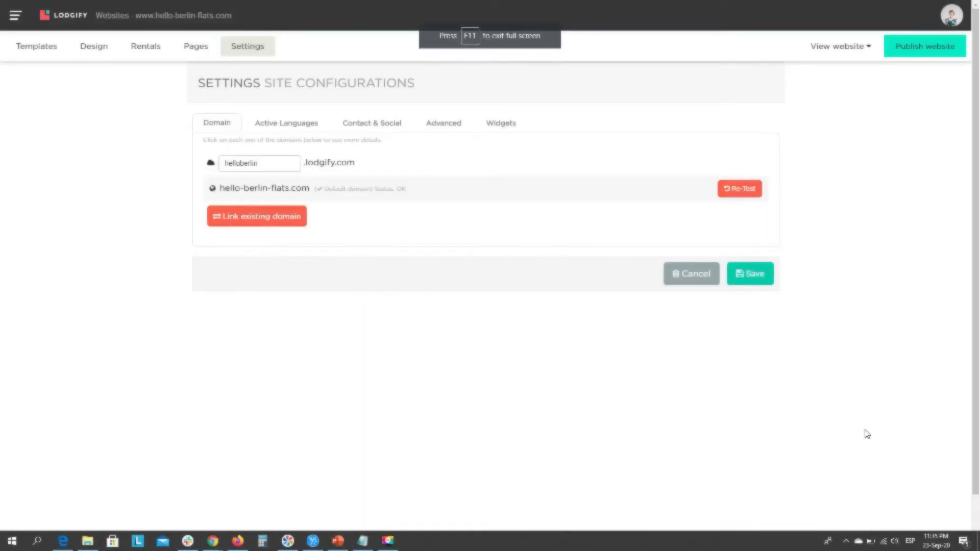
Paste the event snippet into Booking Engine Confirmation Page - Javascript injection and save.
{"action": "left_click", "coordinate": [444, 122]}
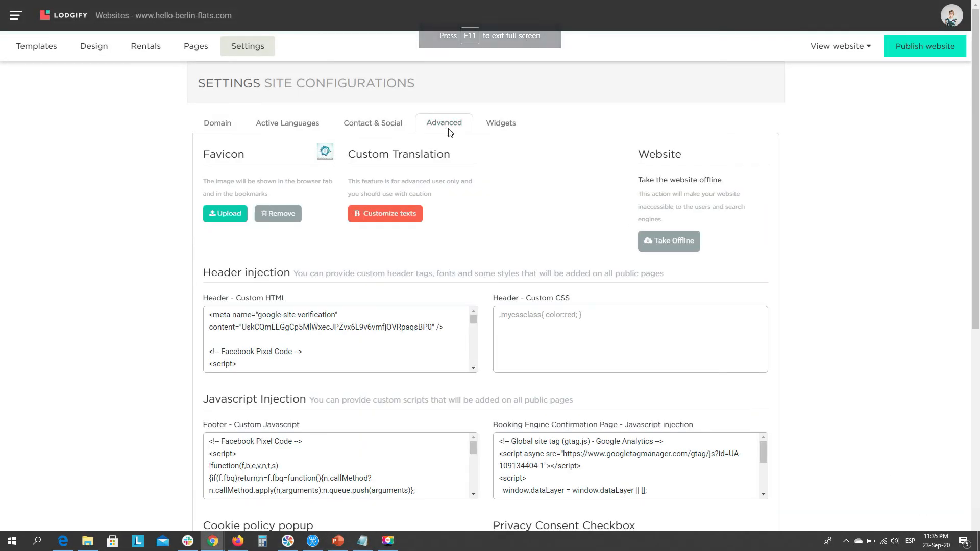
{"action": "scroll", "scroll_direction": "down", "scroll_amount": 3}
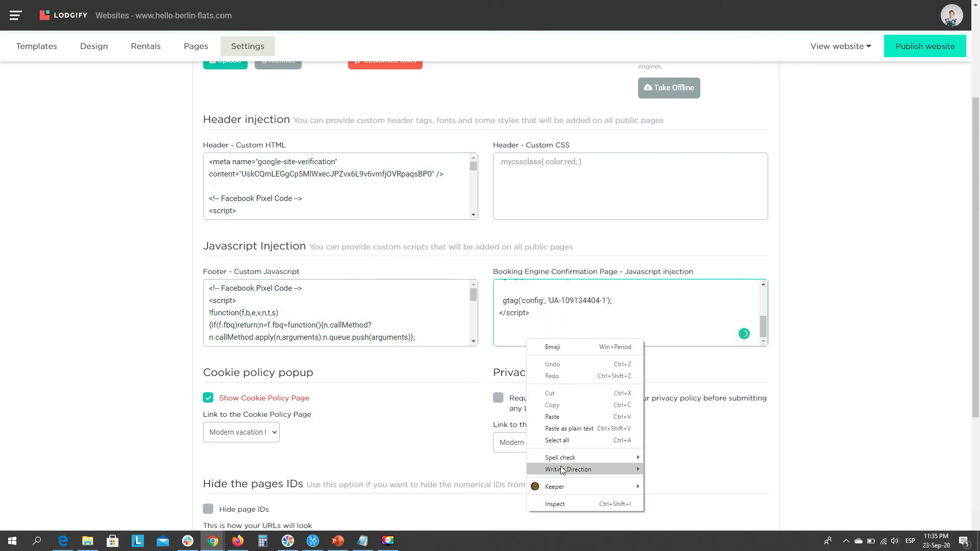
{"action": "left_click", "coordinate": [789, 426]}
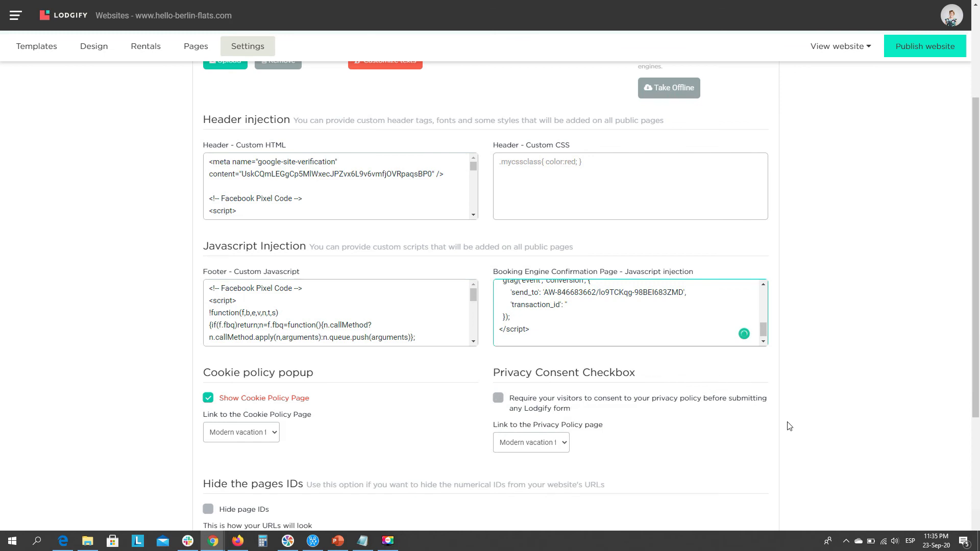
{"action": "scroll", "scroll_direction": "down", "scroll_amount": 3}
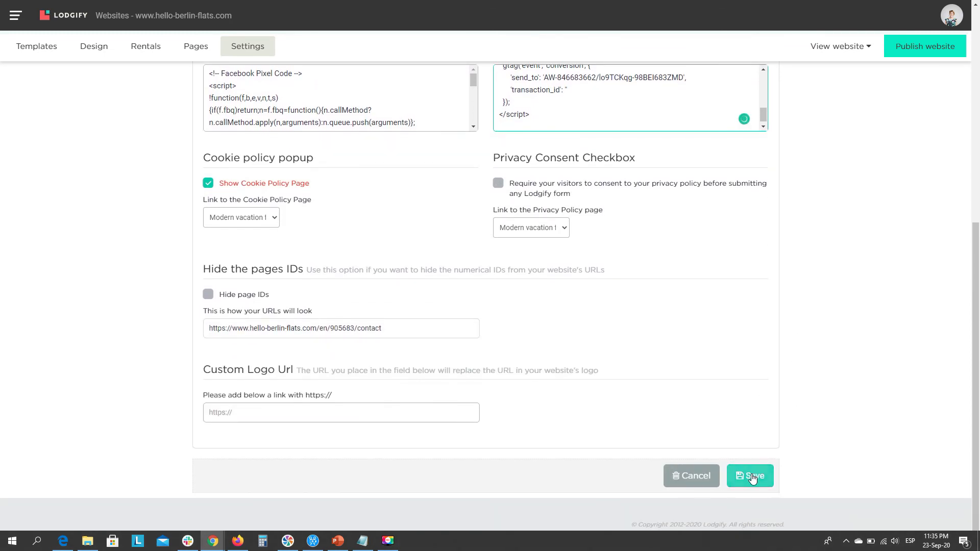
{"action": "left_click", "coordinate": [749, 476]}
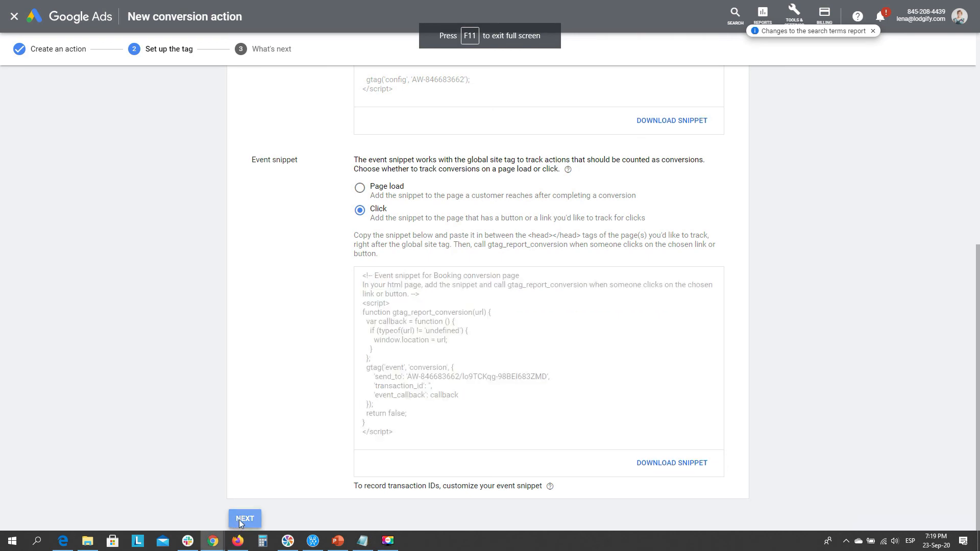
Finish the Booking conversion's tag setup with Next in Google Ads.
{"action": "left_click", "coordinate": [244, 518]}
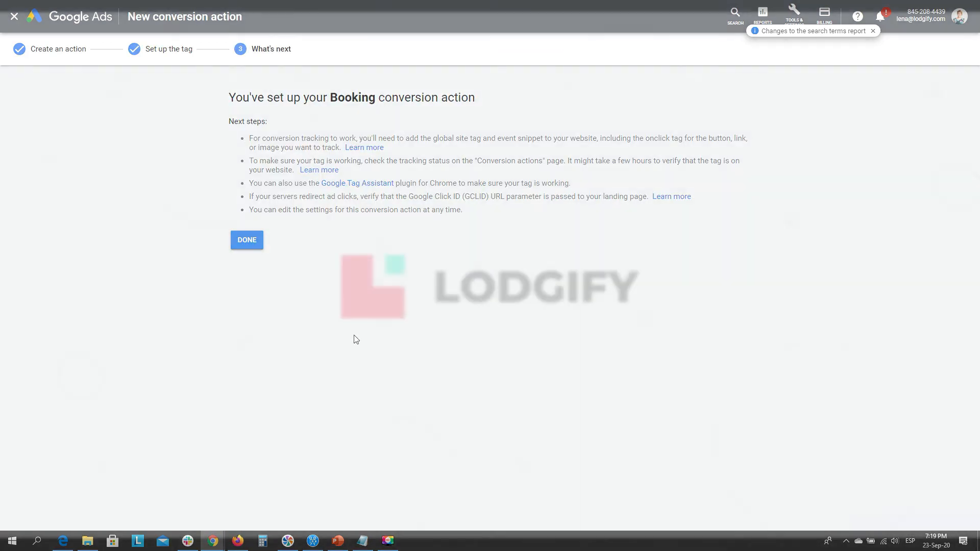